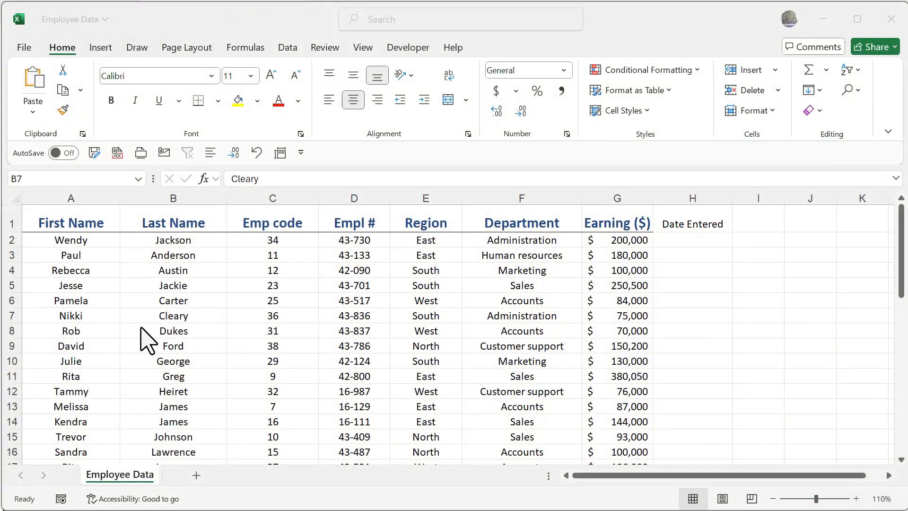
{"action": "mouse_move", "coordinate": [107, 266]}
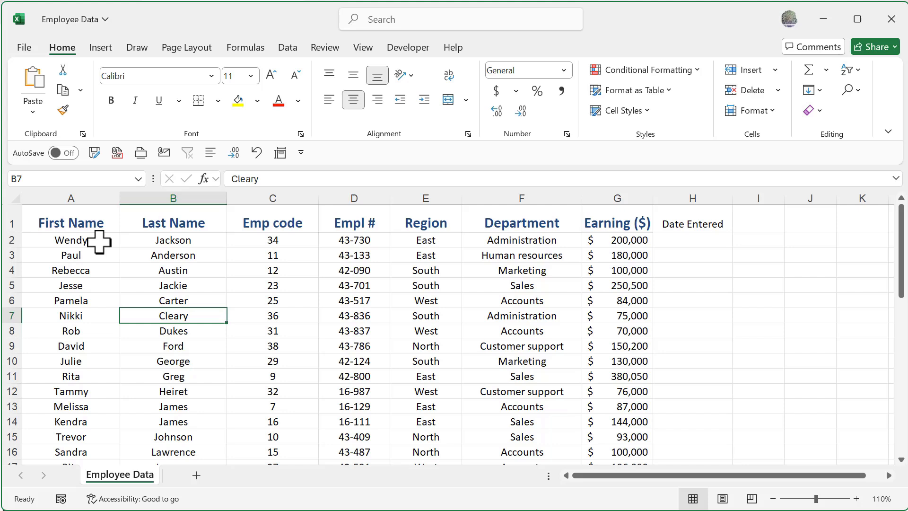
{"action": "mouse_move", "coordinate": [81, 228]}
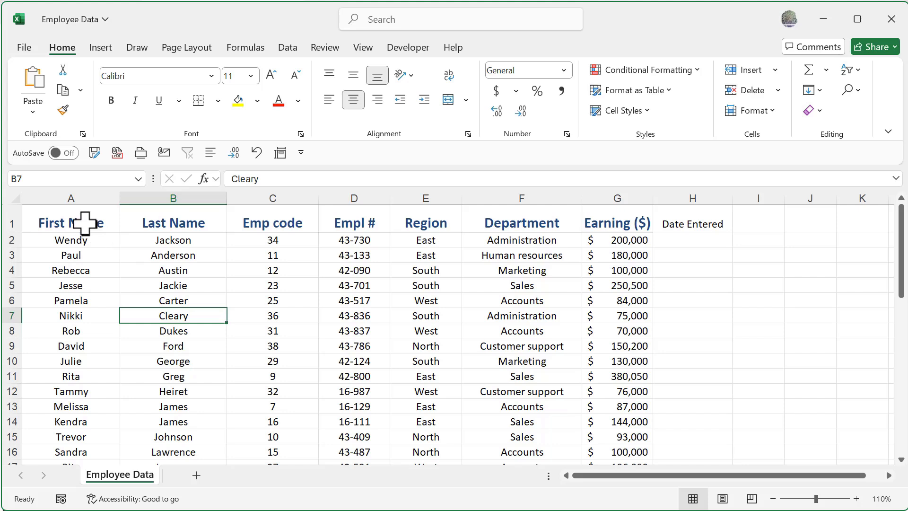
- Explore selecting the table's first nine rows, the First Name column and Wendy's row, then deselect
{"action": "left_click", "coordinate": [71, 223]}
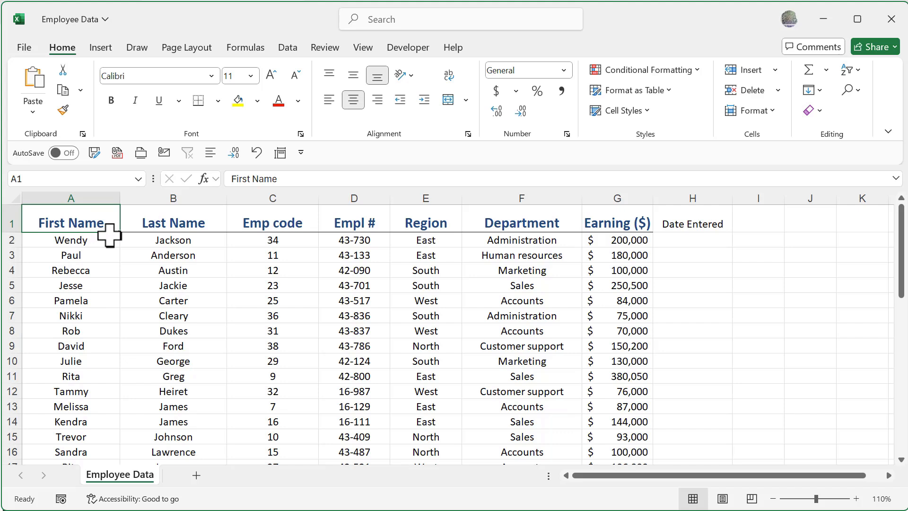
{"action": "left_click_drag", "start_coordinate": [71, 223], "coordinate": [617, 347]}
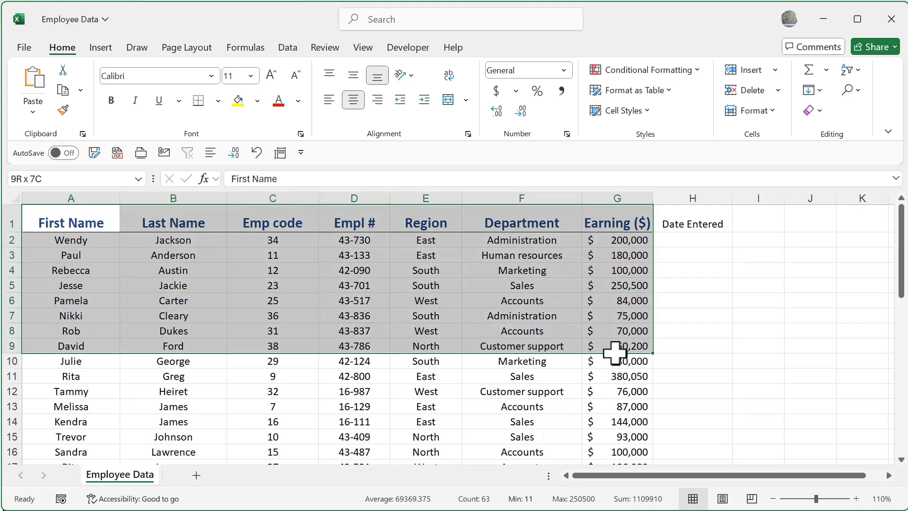
{"action": "left_click", "coordinate": [71, 270]}
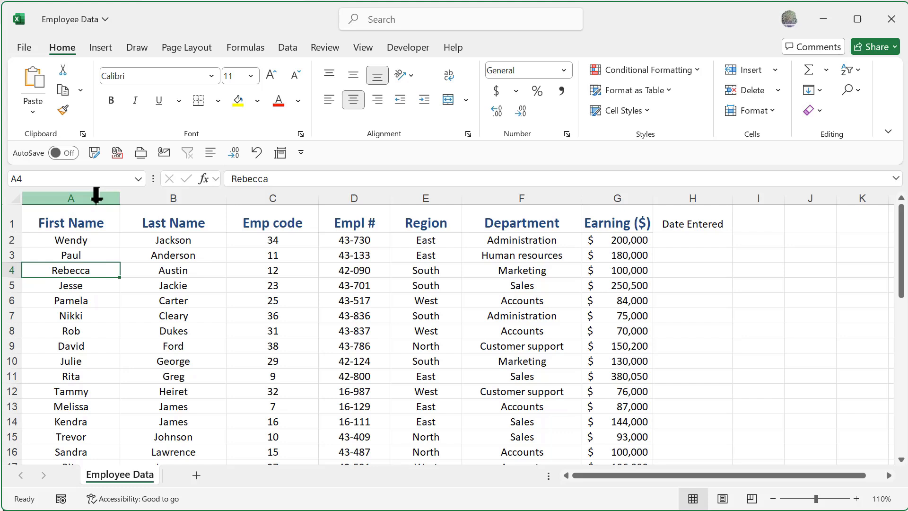
{"action": "mouse_move", "coordinate": [156, 197]}
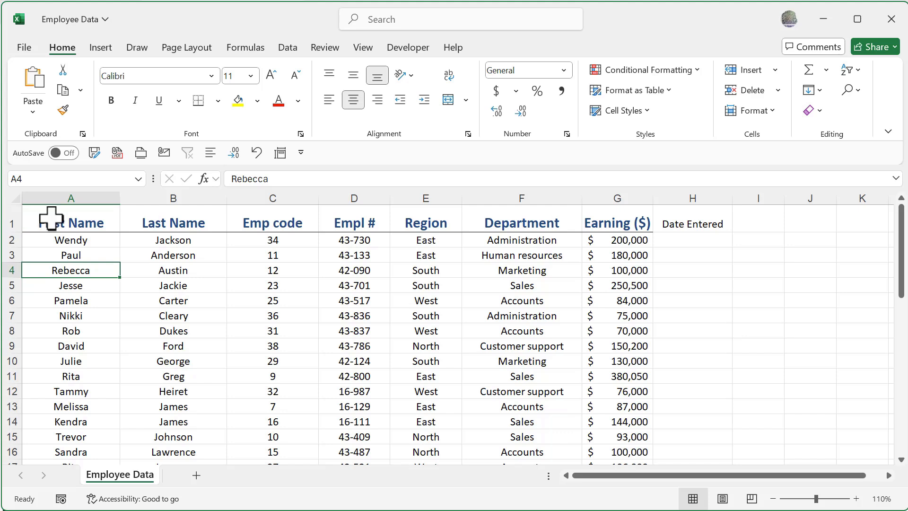
{"action": "left_click", "coordinate": [71, 198]}
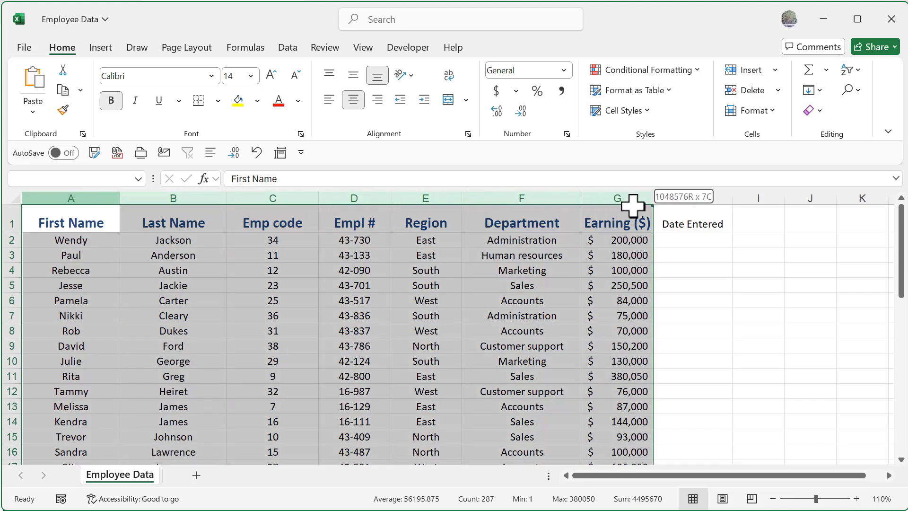
{"action": "left_click", "coordinate": [71, 255]}
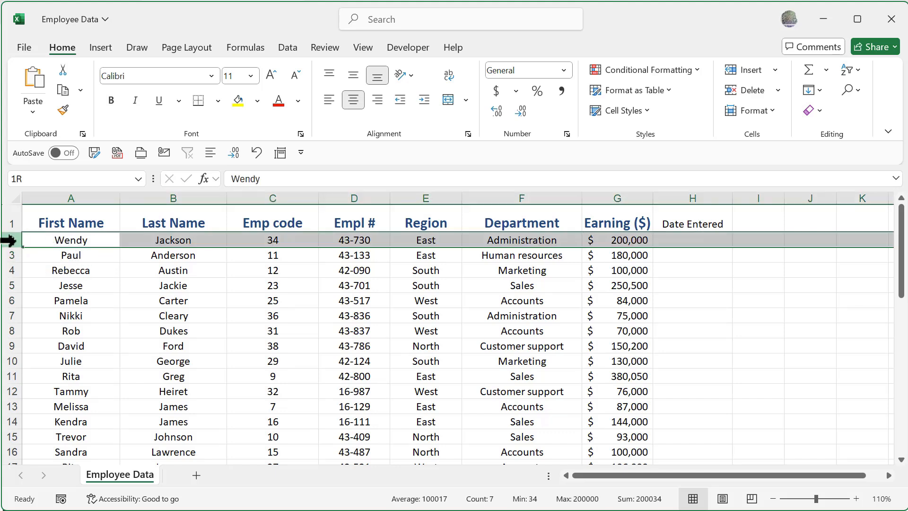
{"action": "left_click", "coordinate": [71, 239]}
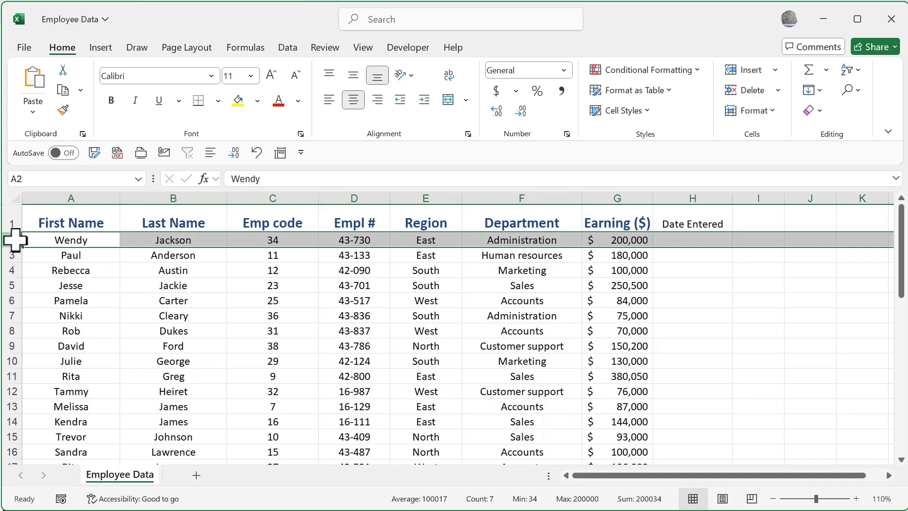
{"action": "left_click", "coordinate": [71, 255]}
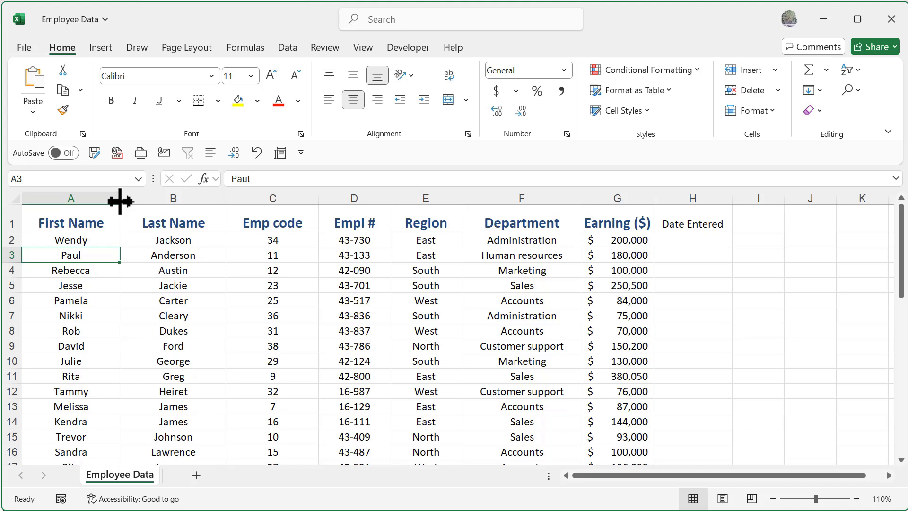
- Adjust the First Name and Last Name widths, then AutoFit all table columns to their contents
{"action": "left_click_drag", "start_coordinate": [122, 197], "coordinate": [136, 198]}
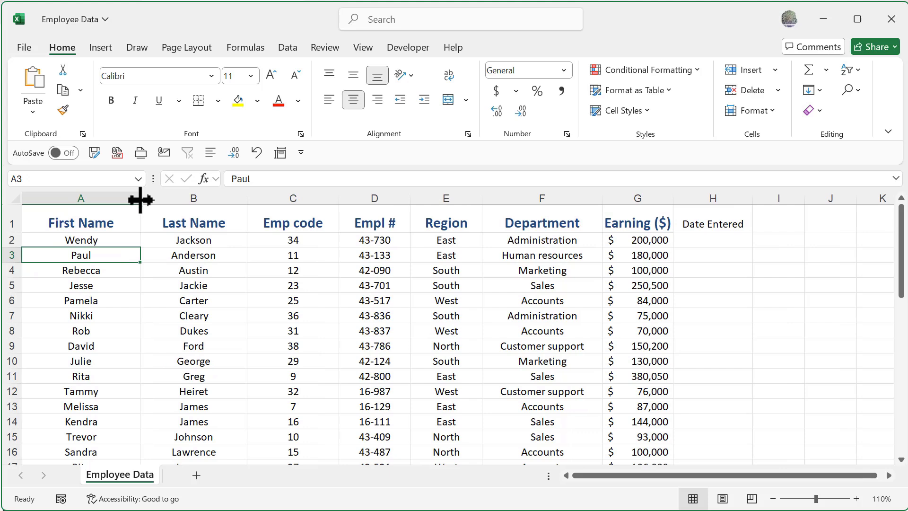
{"action": "left_click_drag", "start_coordinate": [142, 198], "coordinate": [142, 198]}
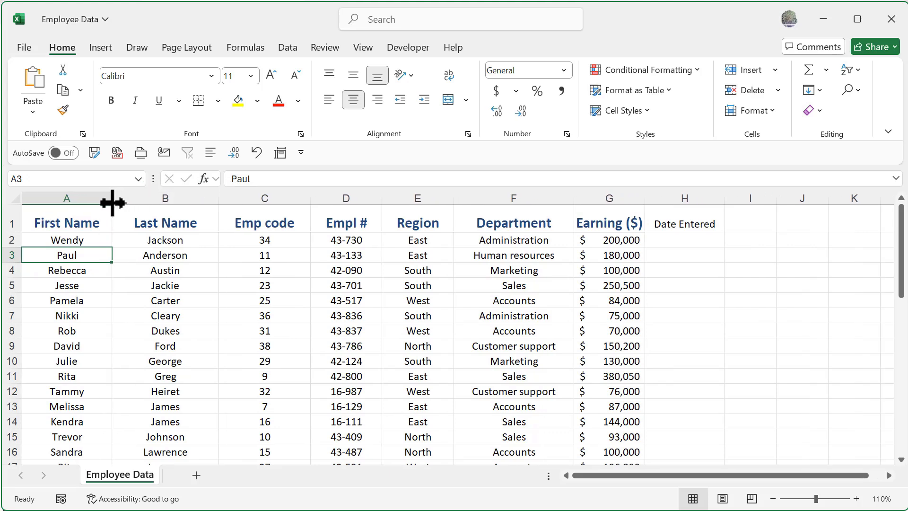
{"action": "mouse_move", "coordinate": [220, 200]}
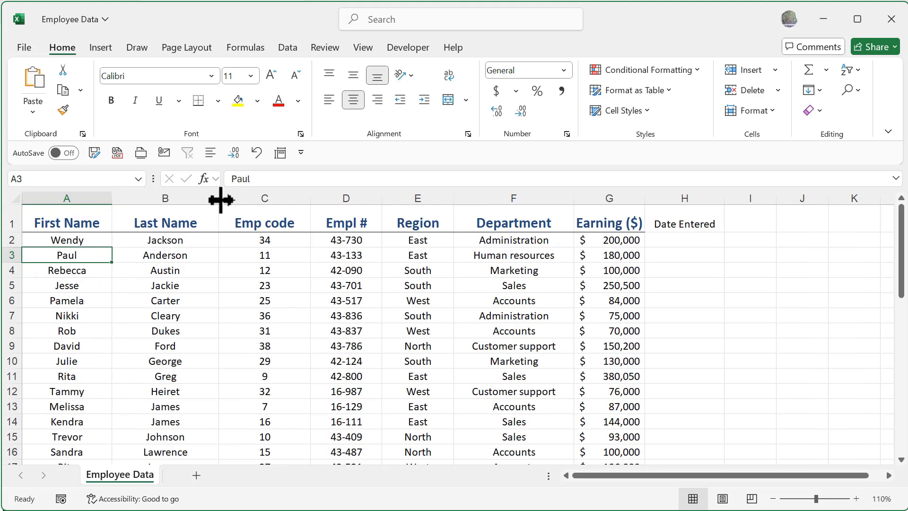
{"action": "left_click_drag", "start_coordinate": [220, 198], "coordinate": [235, 198]}
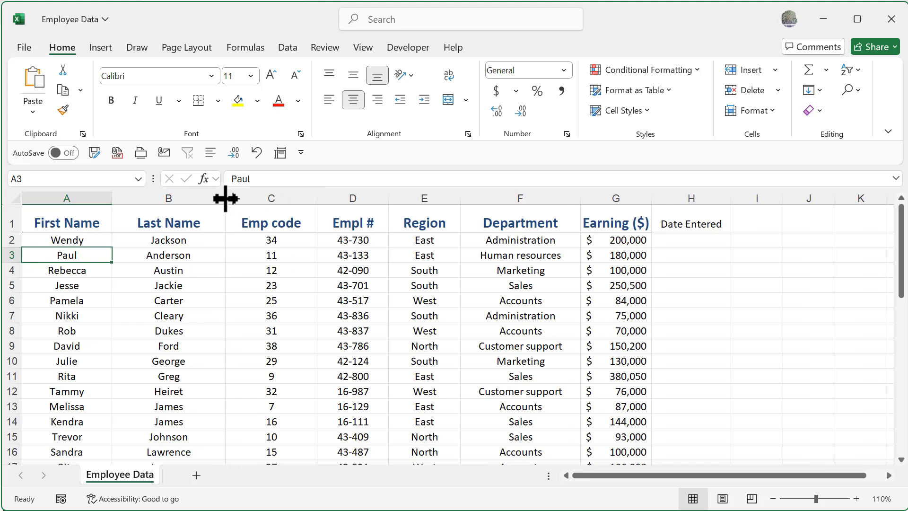
{"action": "left_click_drag", "start_coordinate": [226, 197], "coordinate": [200, 198]}
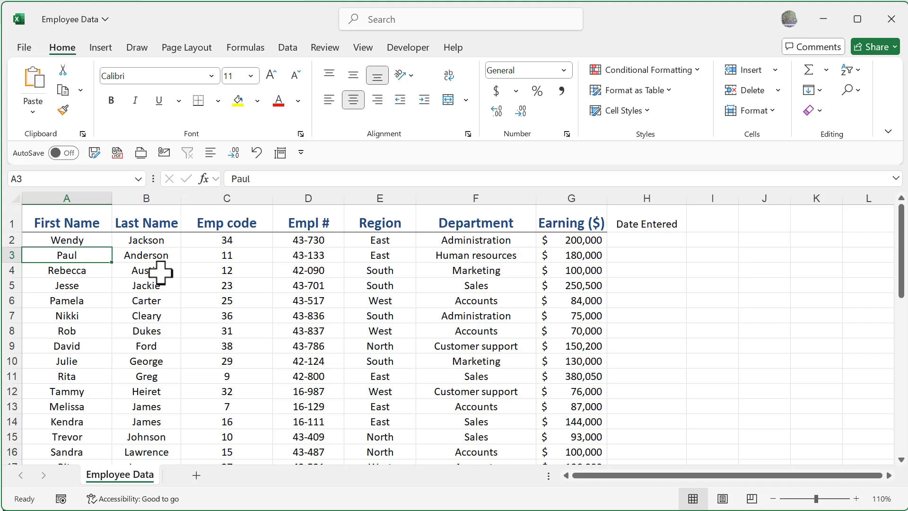
{"action": "mouse_move", "coordinate": [149, 299]}
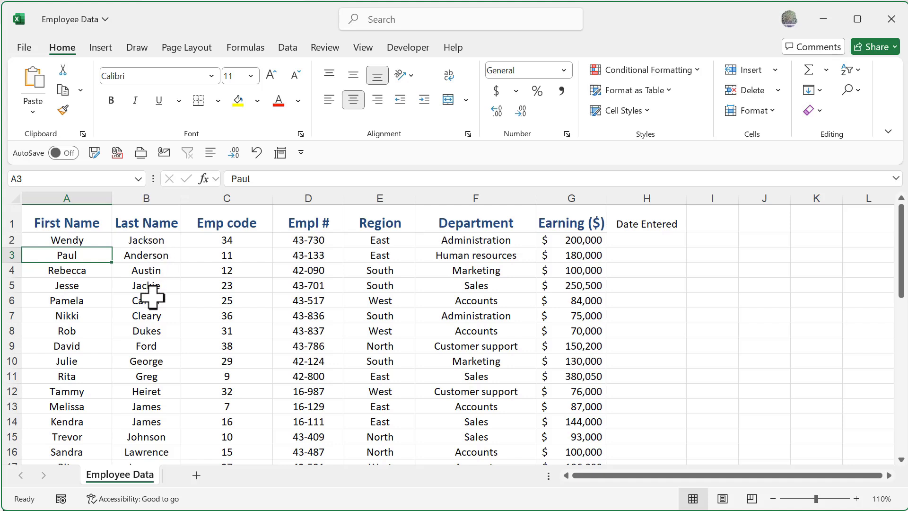
{"action": "mouse_move", "coordinate": [649, 225]}
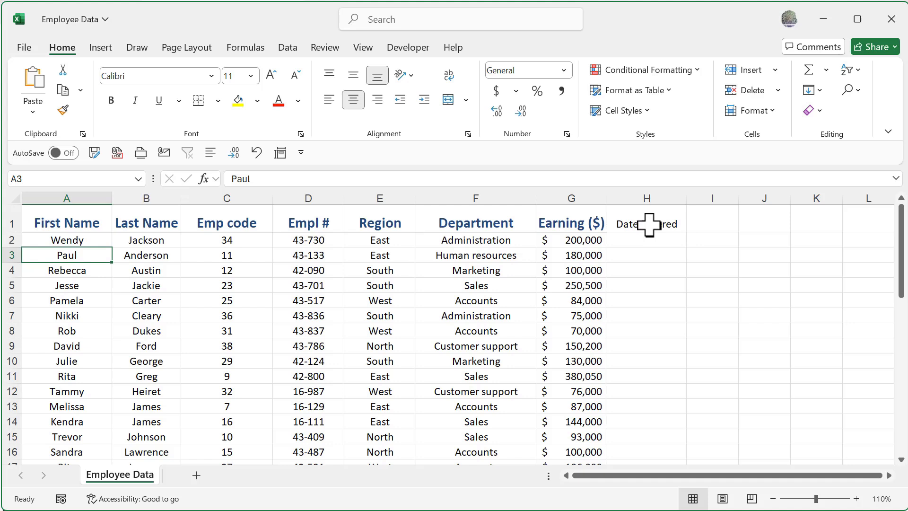
{"action": "left_click", "coordinate": [646, 223]}
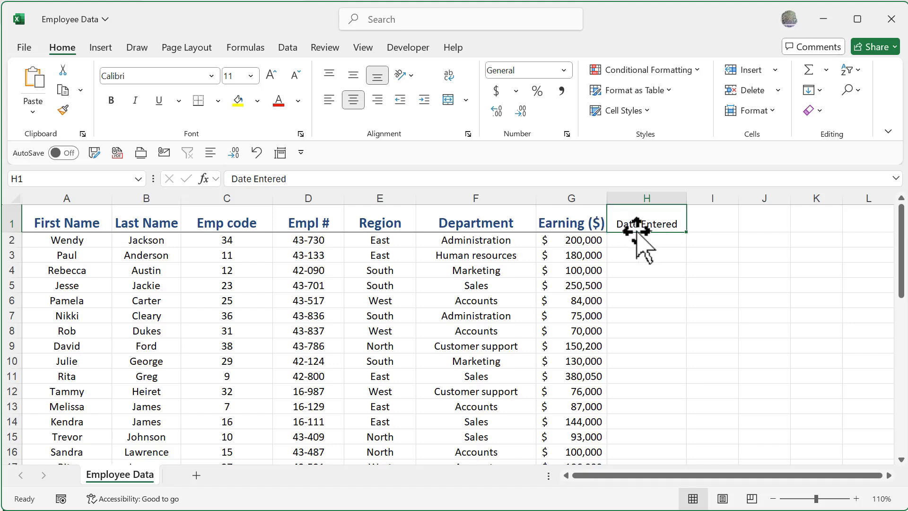
{"action": "mouse_move", "coordinate": [641, 243]}
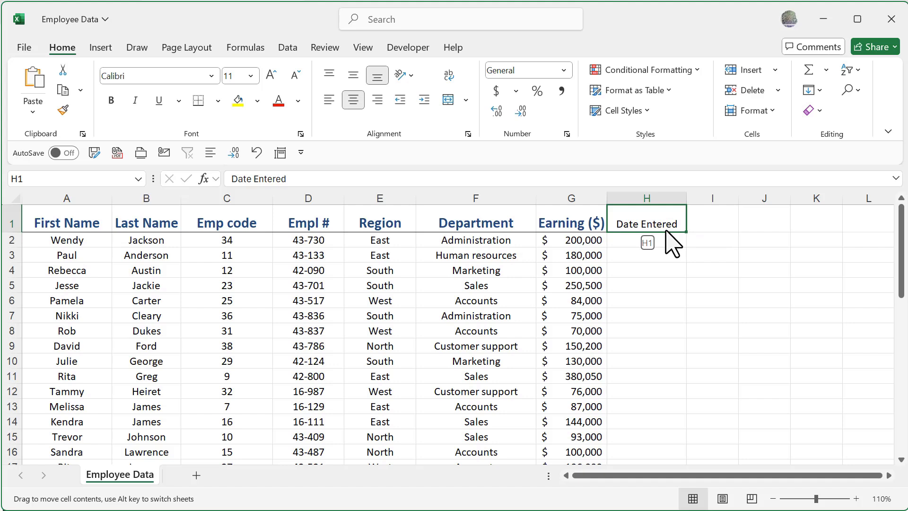
{"action": "left_click_drag", "start_coordinate": [646, 224], "coordinate": [711, 223]}
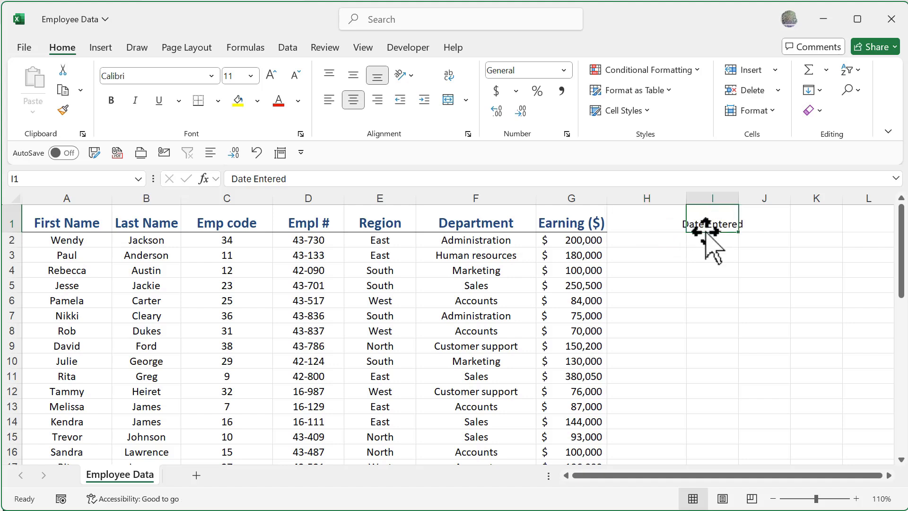
{"action": "left_click_drag", "start_coordinate": [712, 223], "coordinate": [646, 223]}
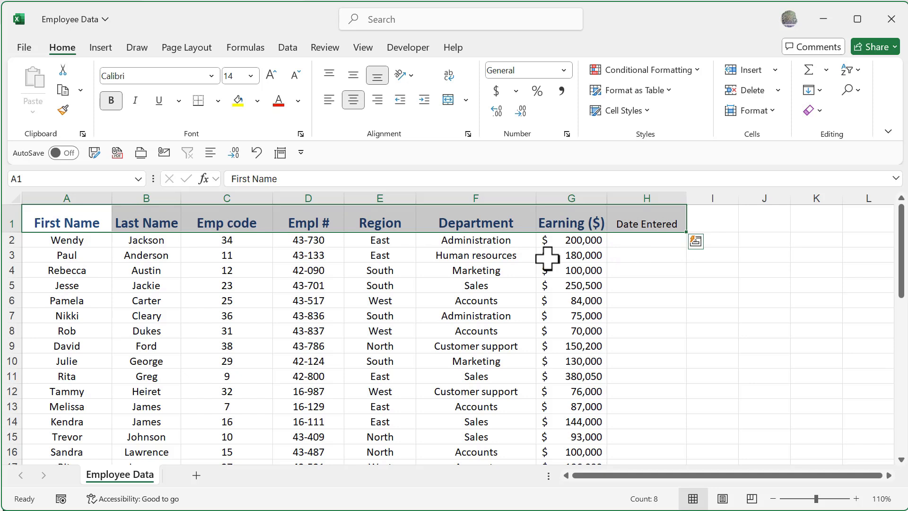
{"action": "left_click", "coordinate": [645, 269]}
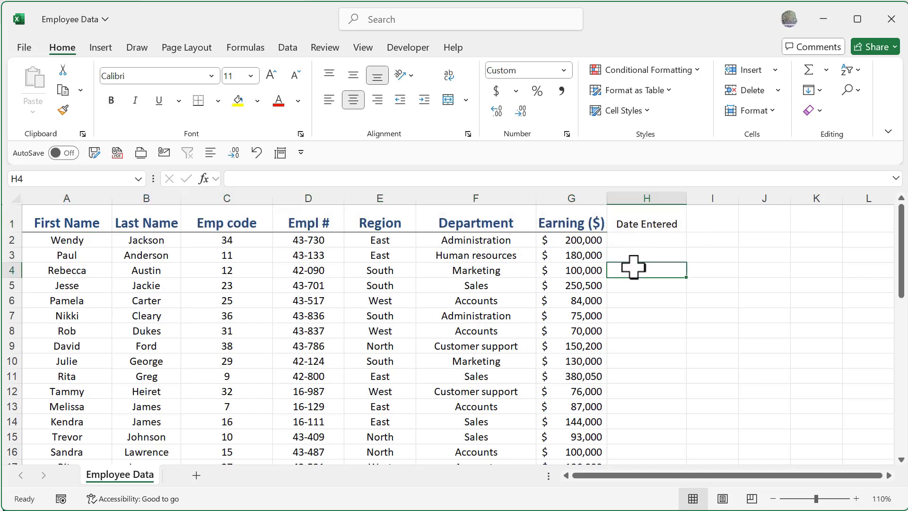
{"action": "mouse_move", "coordinate": [646, 230]}
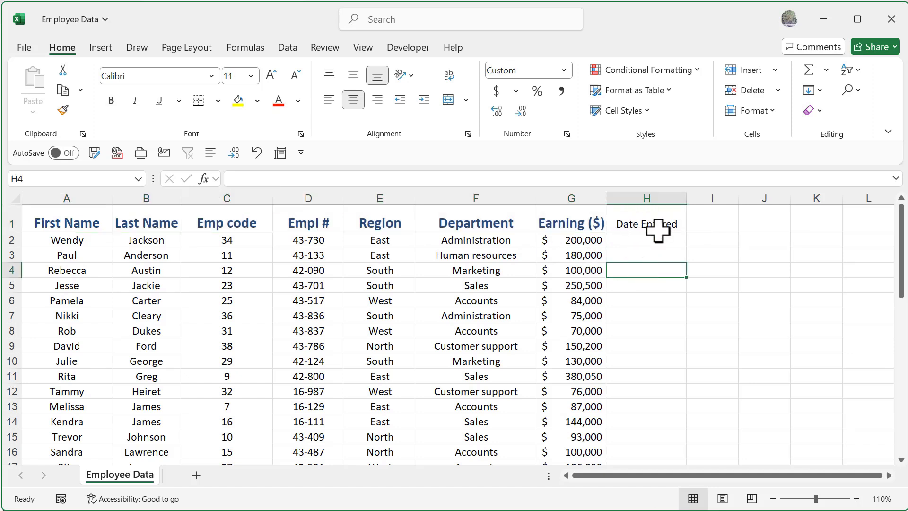
- Enter the first date 1-Jun in cell H2
{"action": "left_click", "coordinate": [646, 223]}
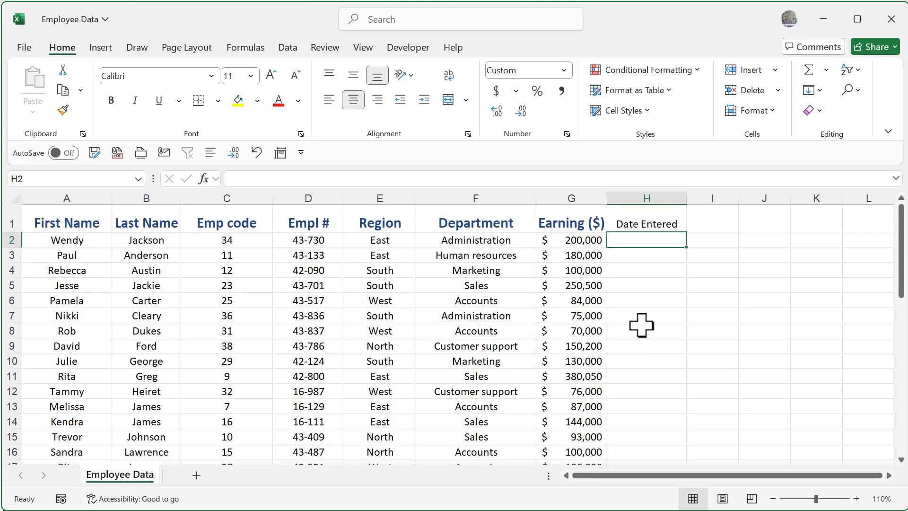
{"action": "type", "text": "6-"}
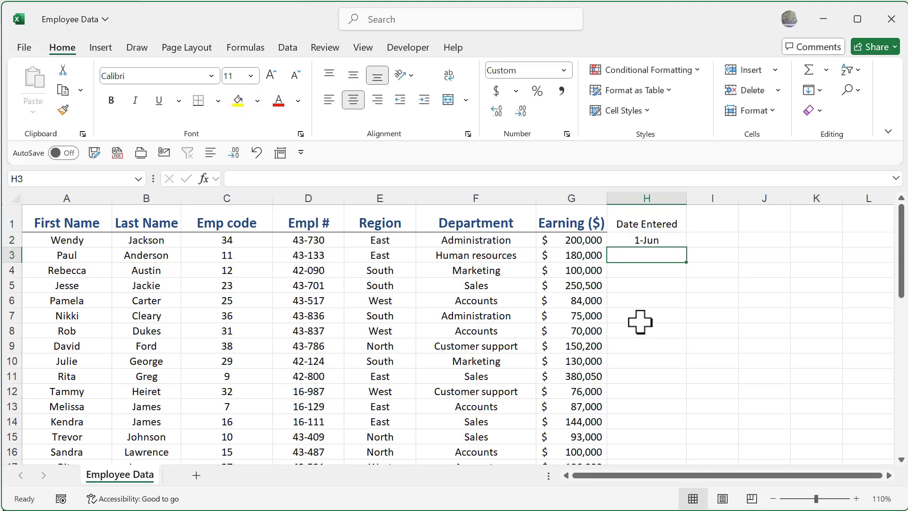
{"action": "left_click", "coordinate": [645, 240]}
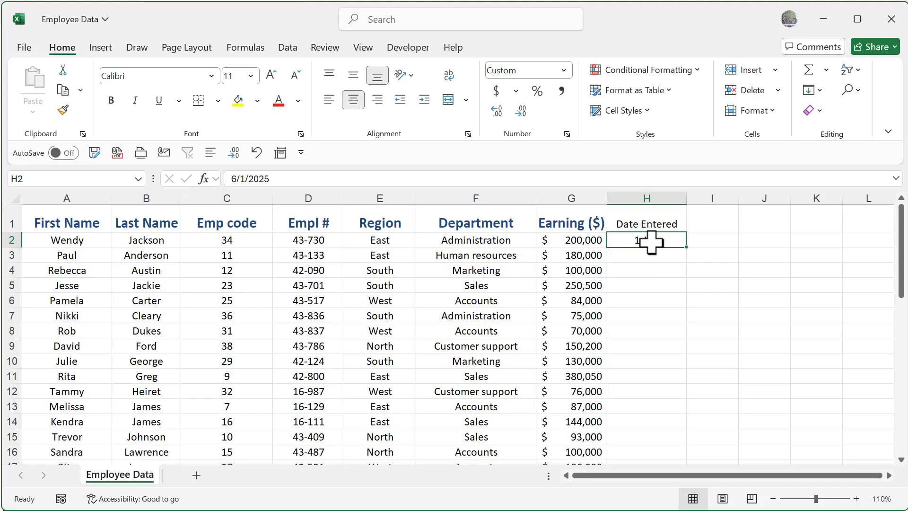
{"action": "type", "text": "1-Jun"}
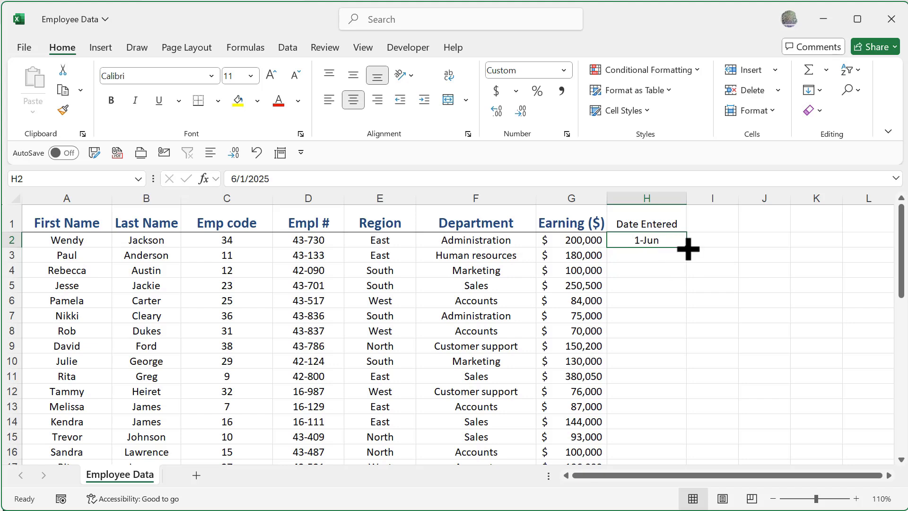
- Extend the dates down to H5 as a 1-Jun through 4-Jun series and view the Auto Fill Options
{"action": "left_click_drag", "start_coordinate": [682, 249], "coordinate": [683, 277]}
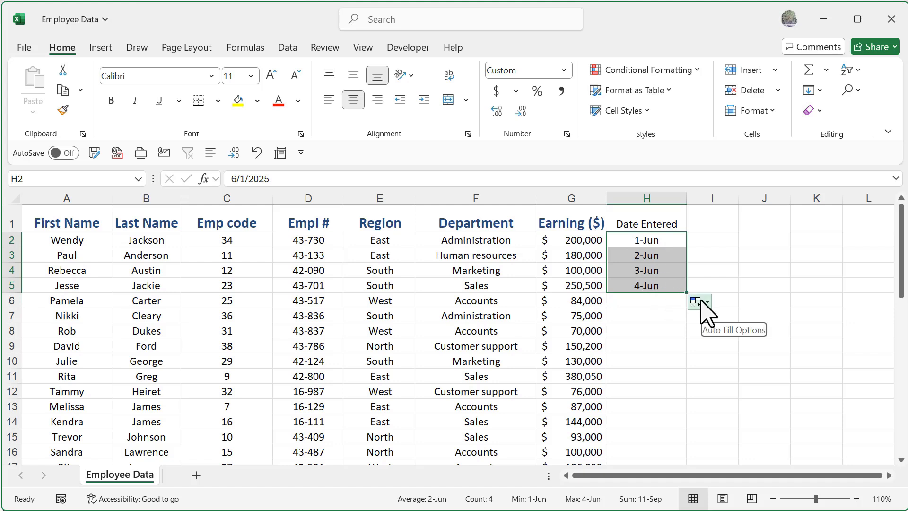
{"action": "left_click", "coordinate": [698, 300]}
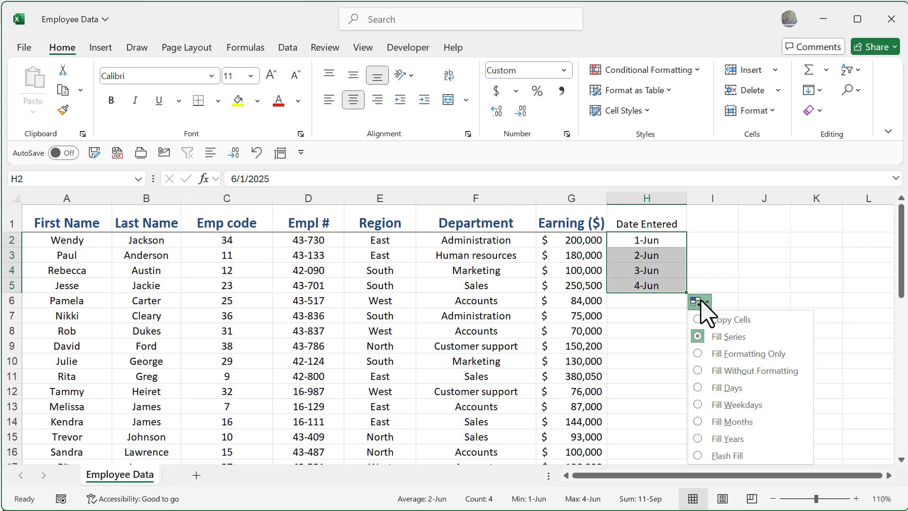